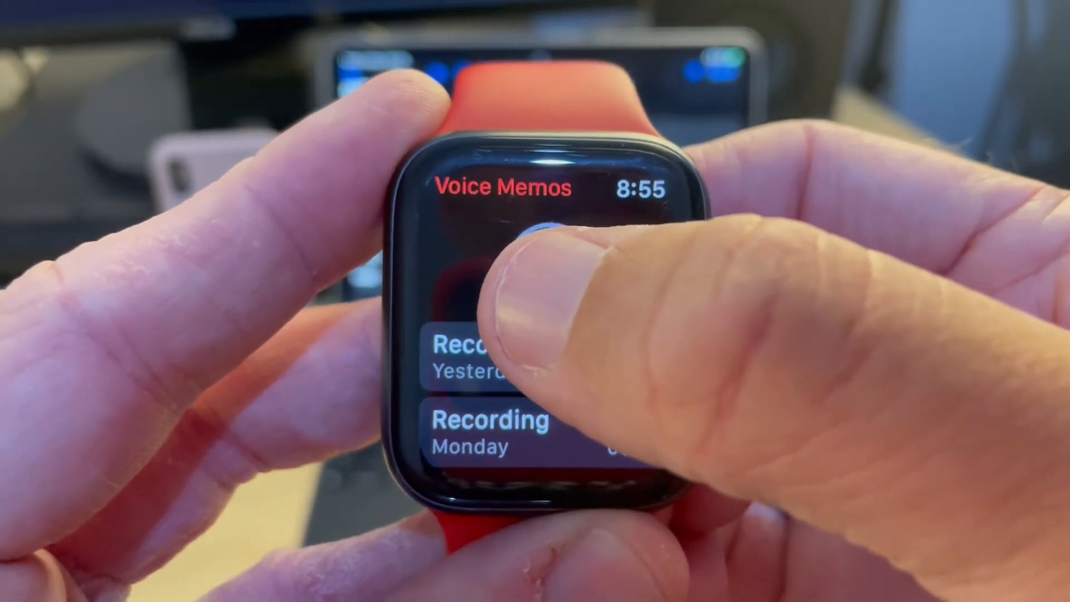
- Record a five-second Recording 3 on the watch, play it back, and return to the list
click(533, 246)
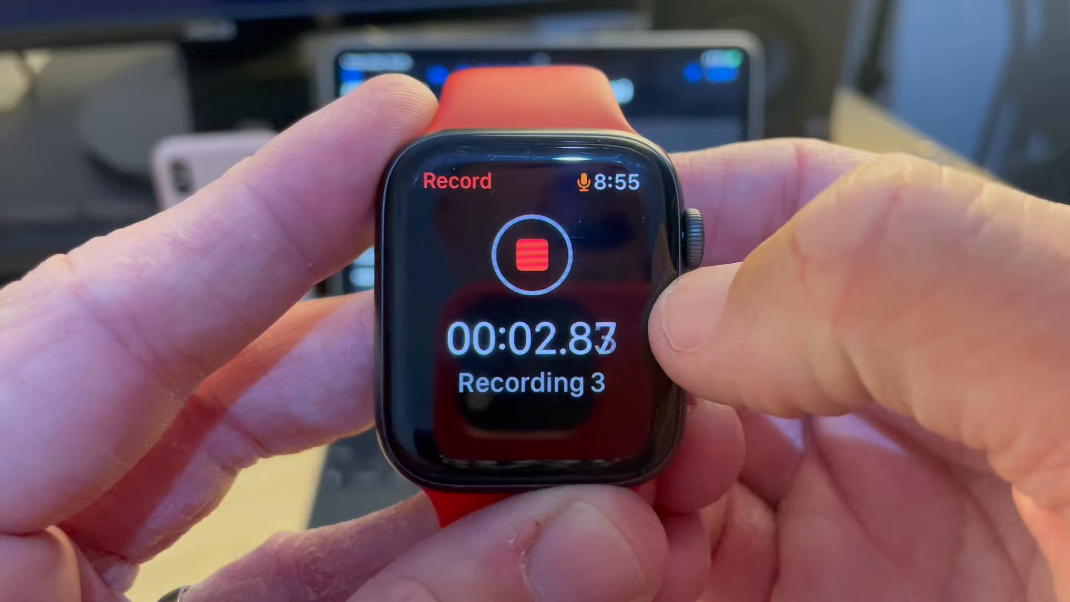
click(533, 256)
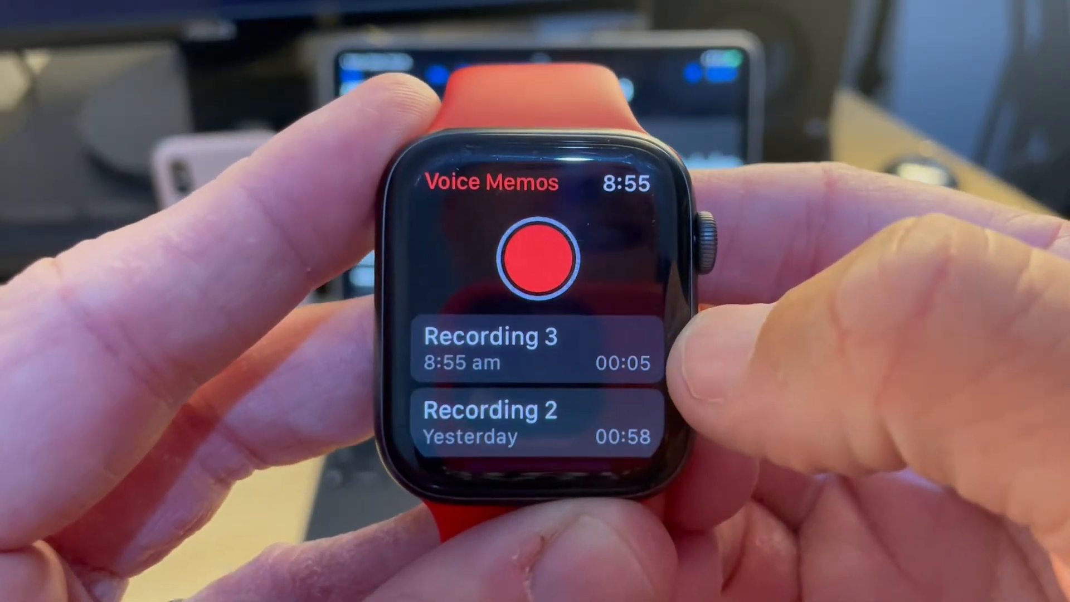
click(490, 350)
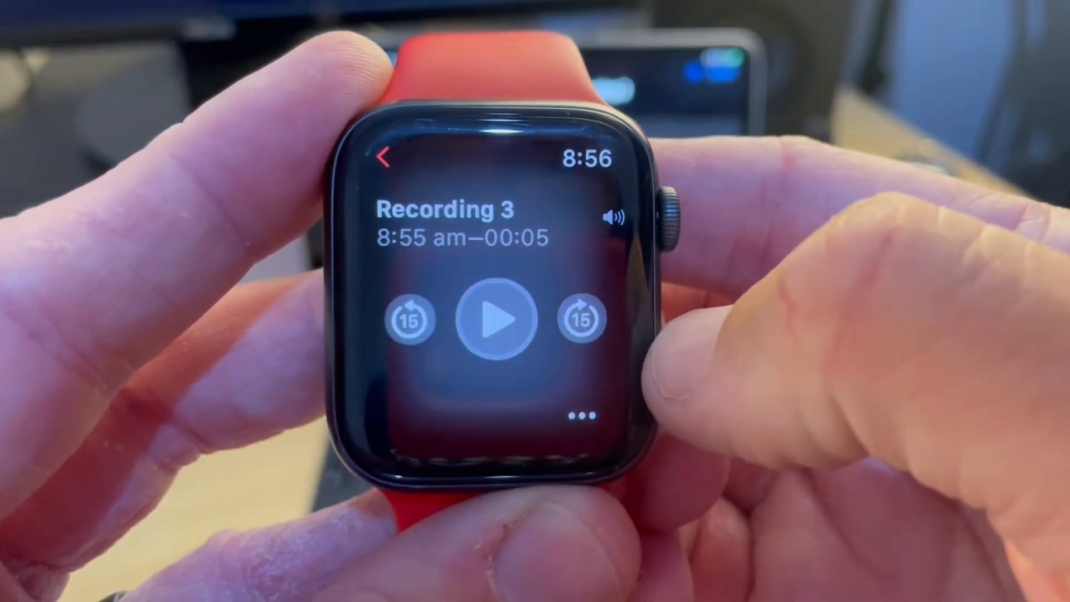
click(499, 319)
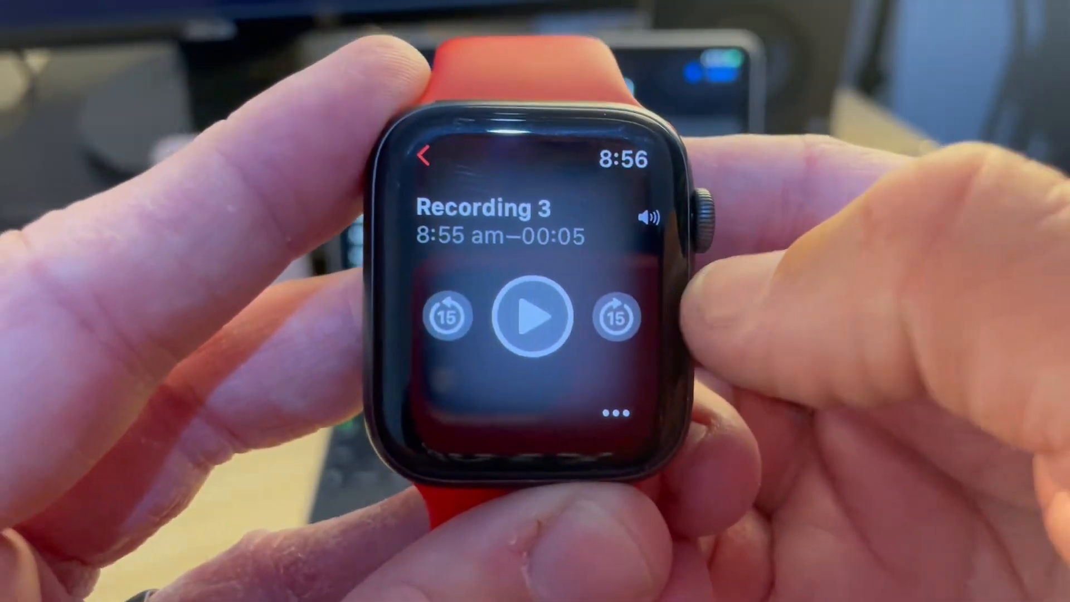
click(423, 157)
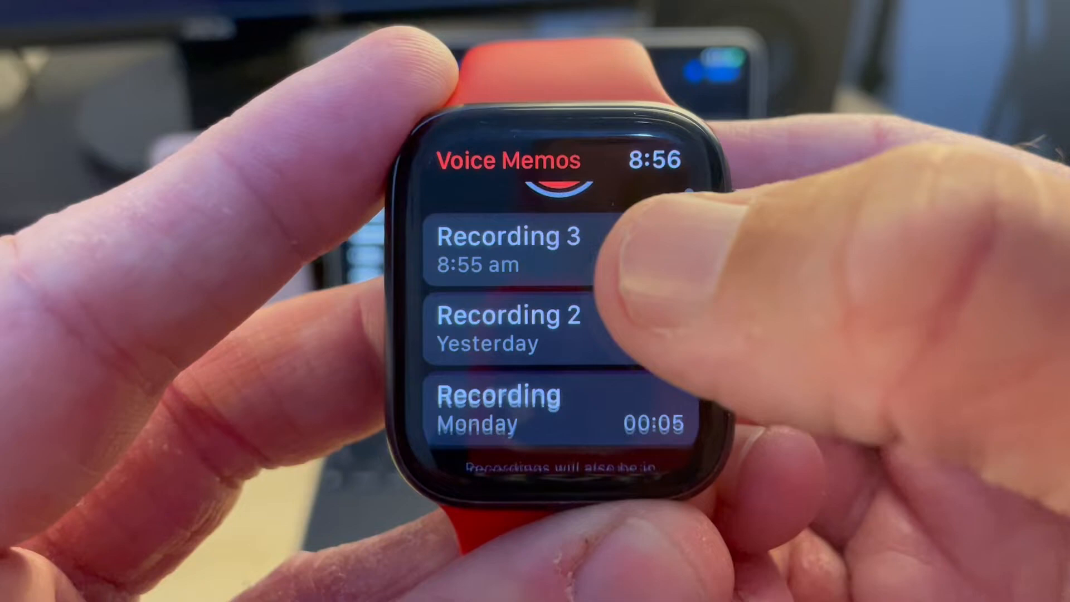
- Open Recording 2 on the watch and start playing it
click(508, 328)
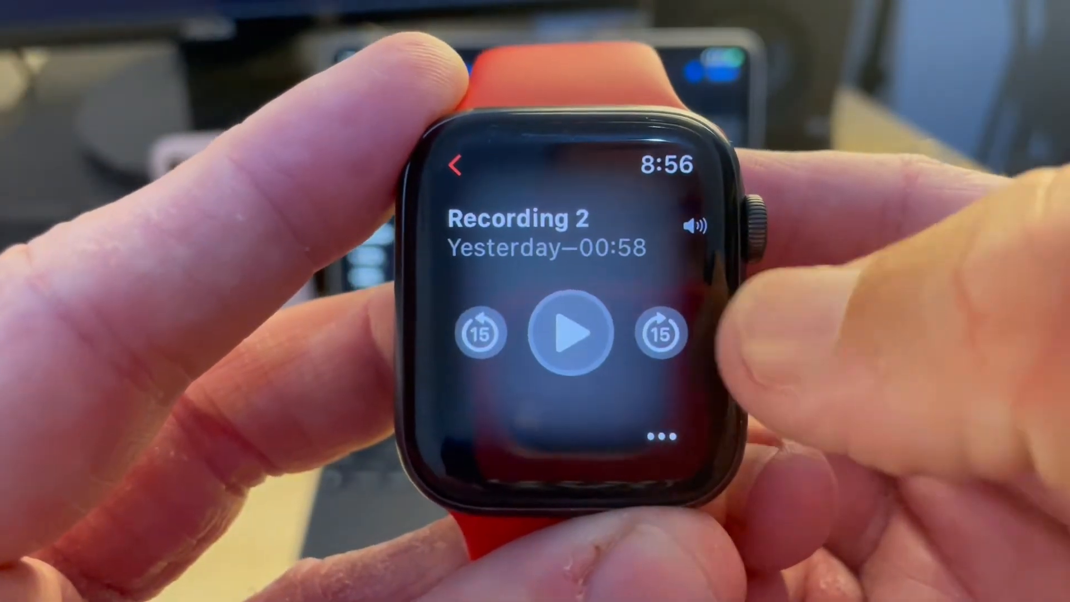
click(570, 332)
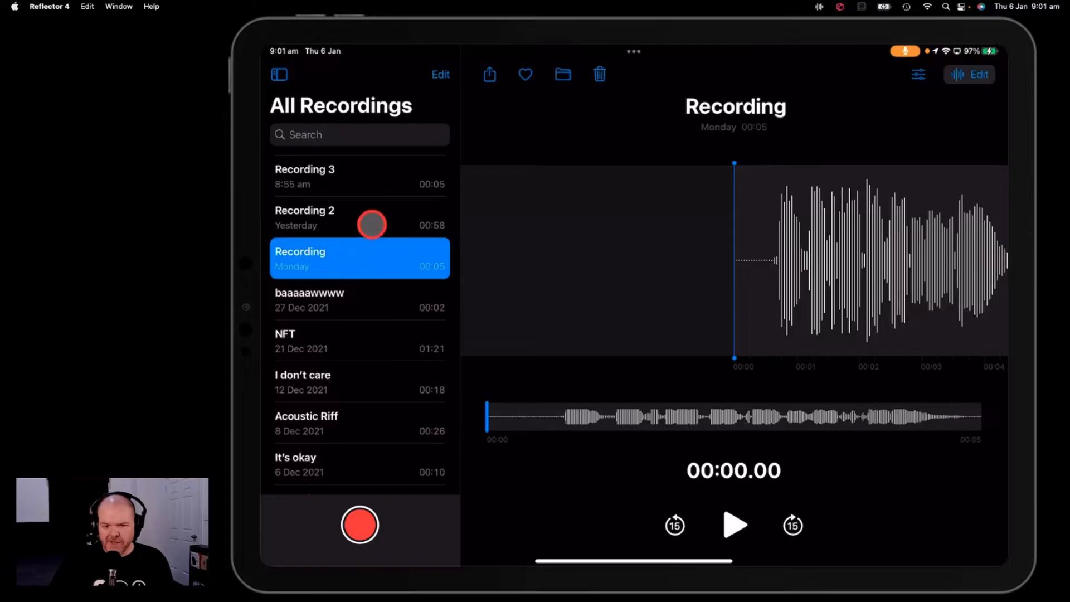
- On the iPad, play the synced Recording 3 to its end, then open Recording 2
click(305, 176)
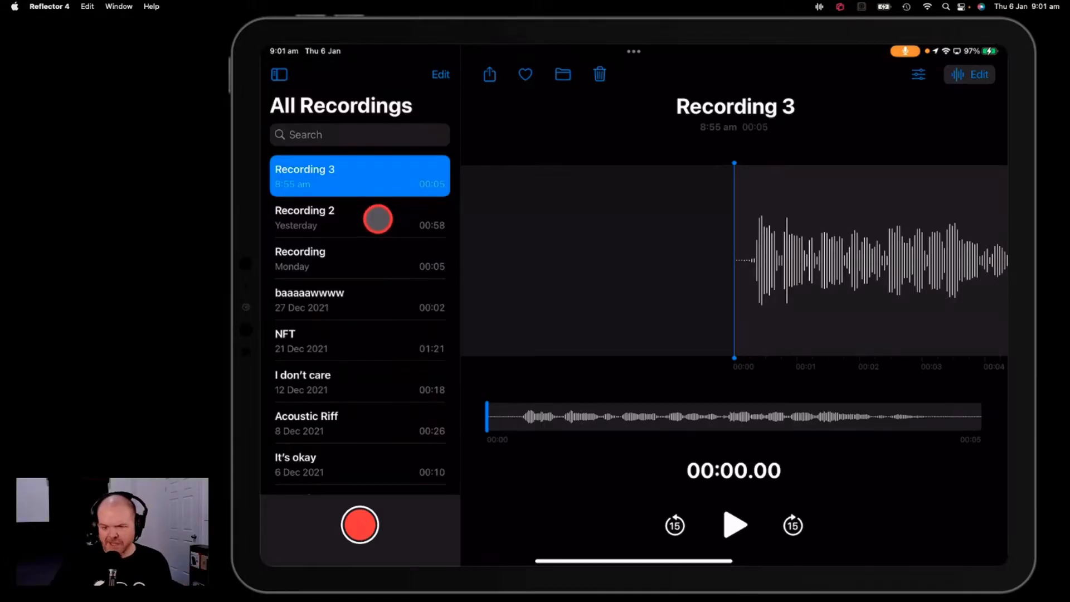
click(734, 526)
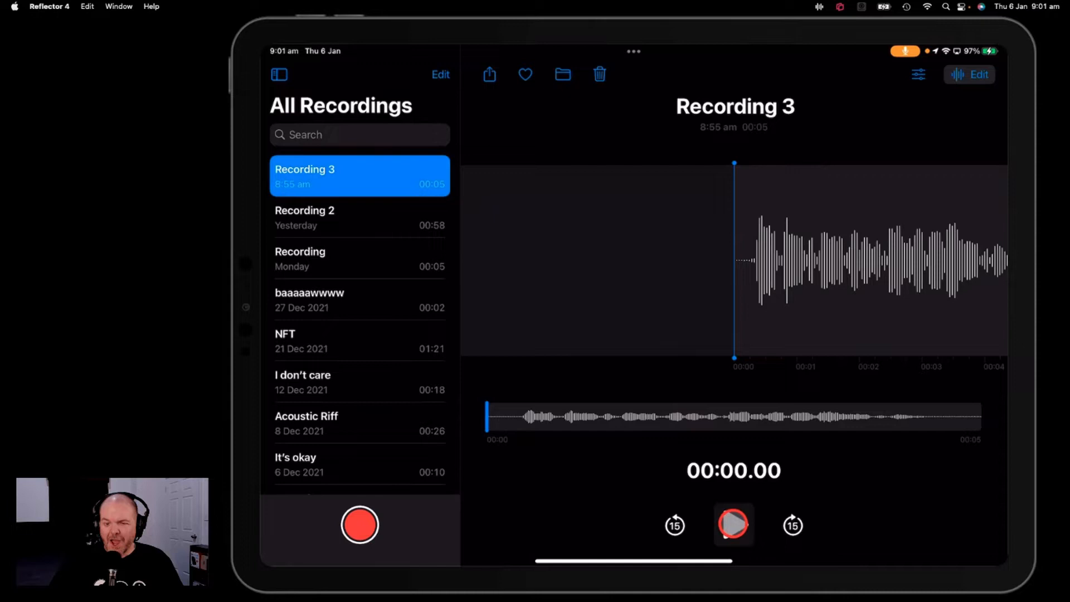
click(733, 524)
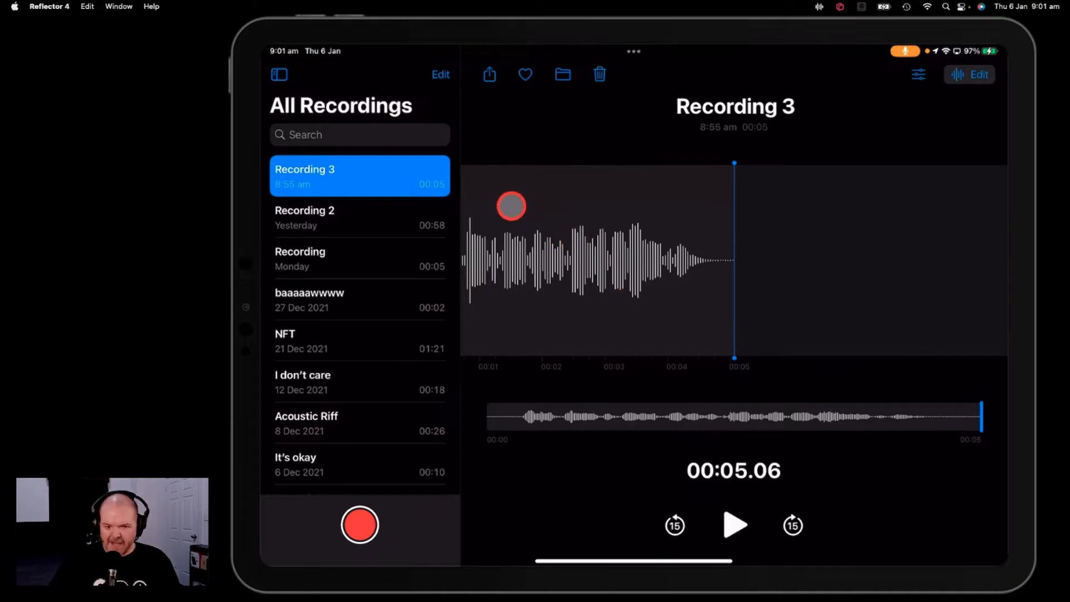
click(359, 216)
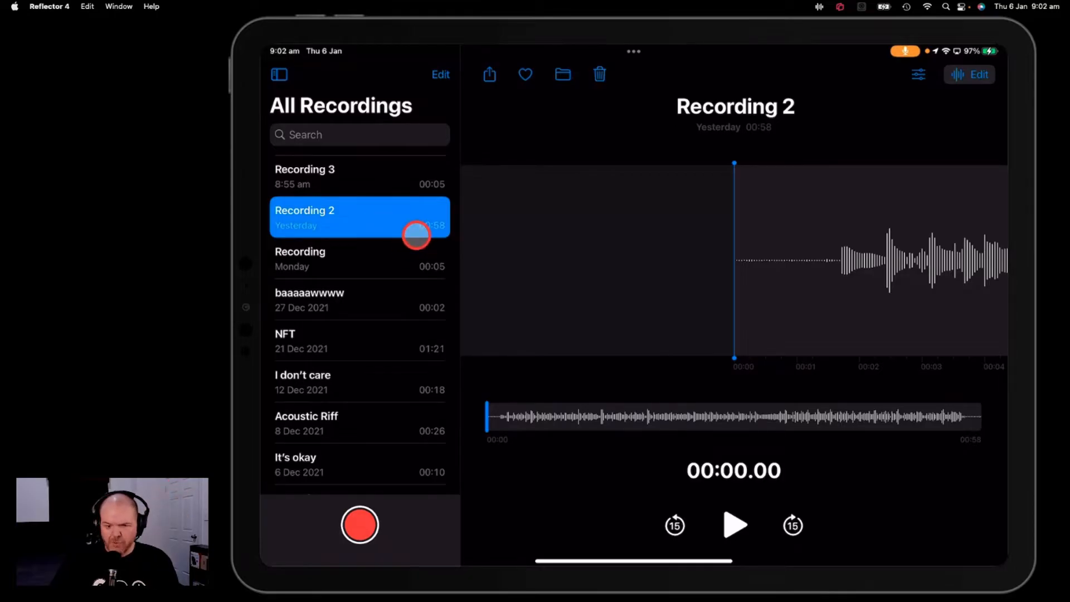
mouse_move(659, 294)
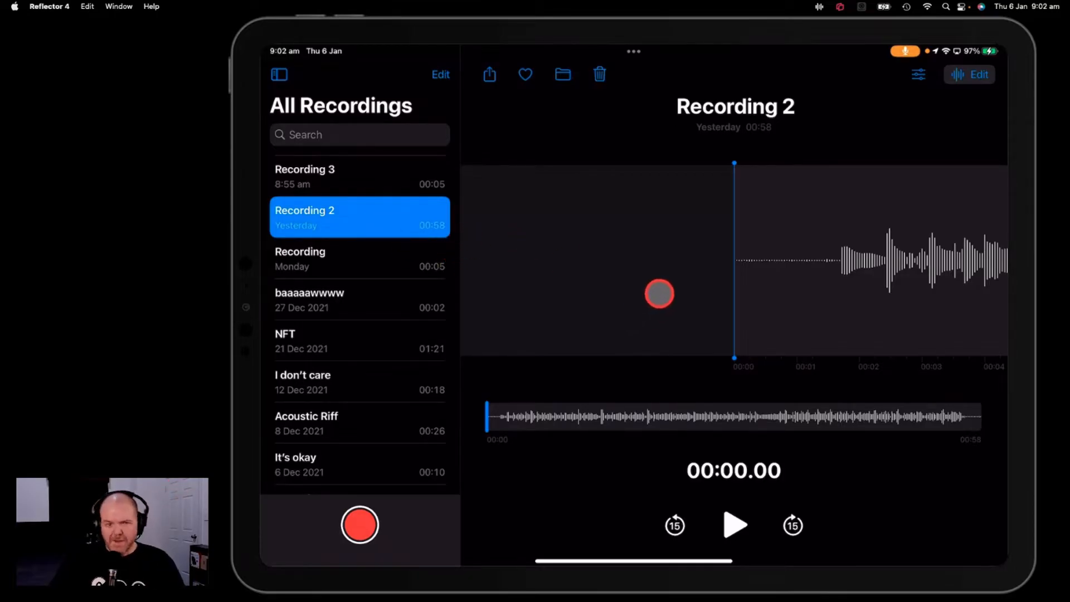
- Play part of Recording 2 on the iPad, then pause it
drag(659, 294, 786, 239)
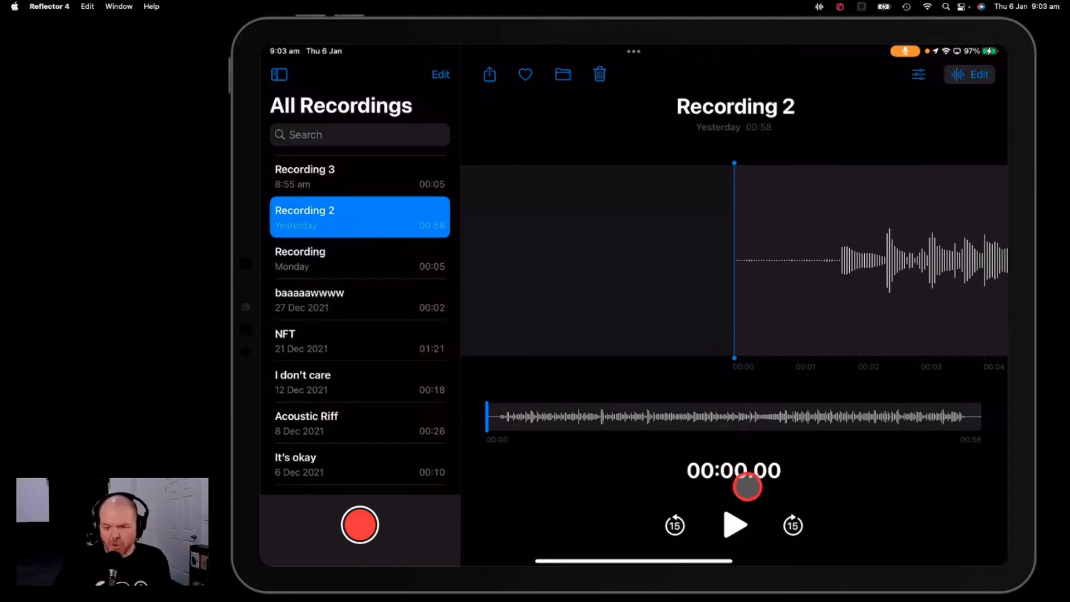
click(735, 525)
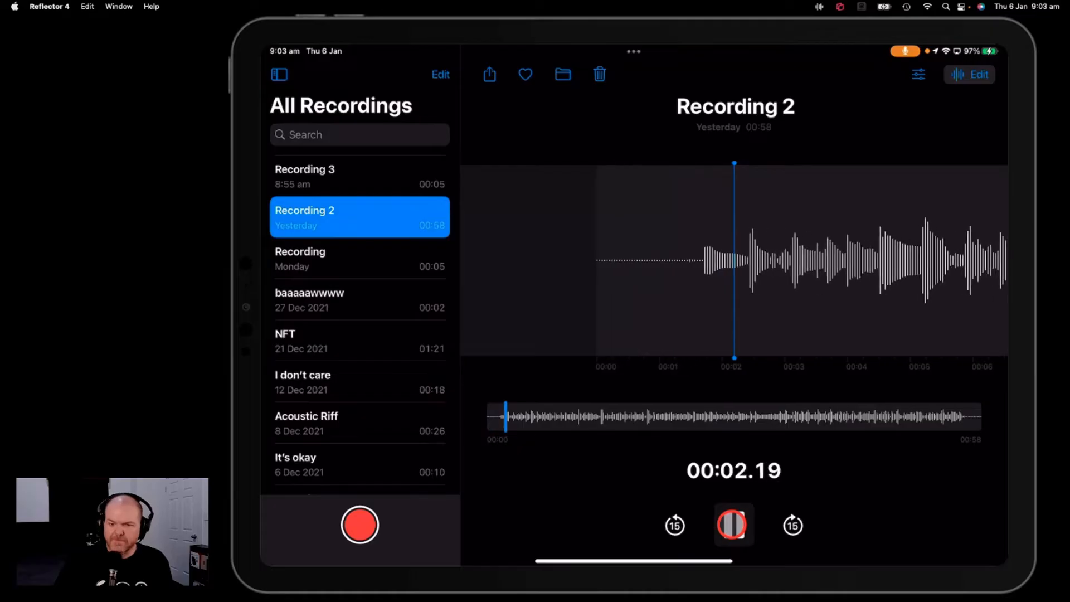
click(733, 525)
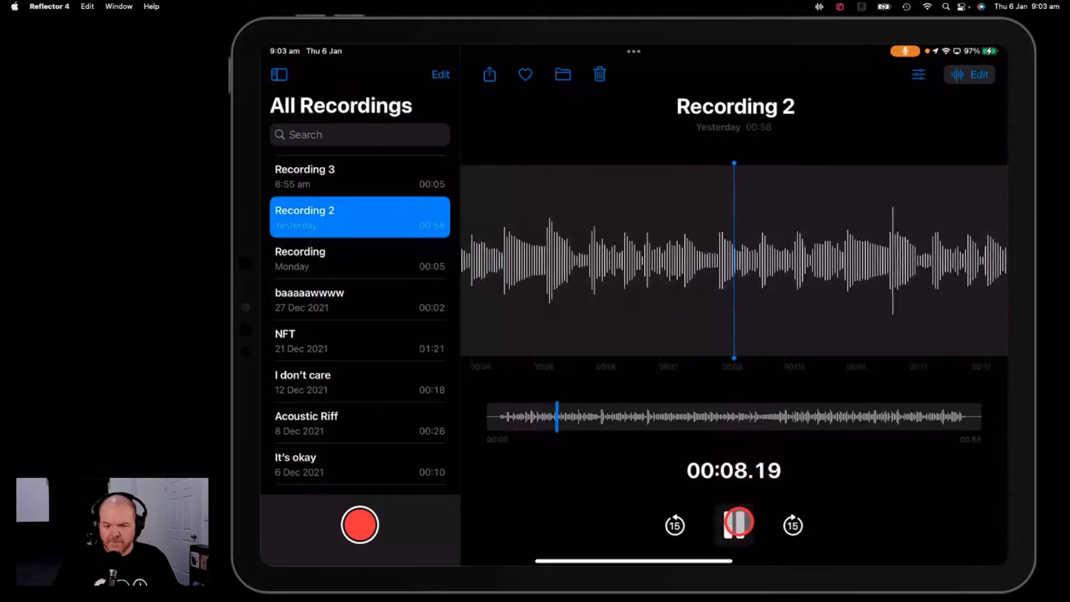
click(735, 525)
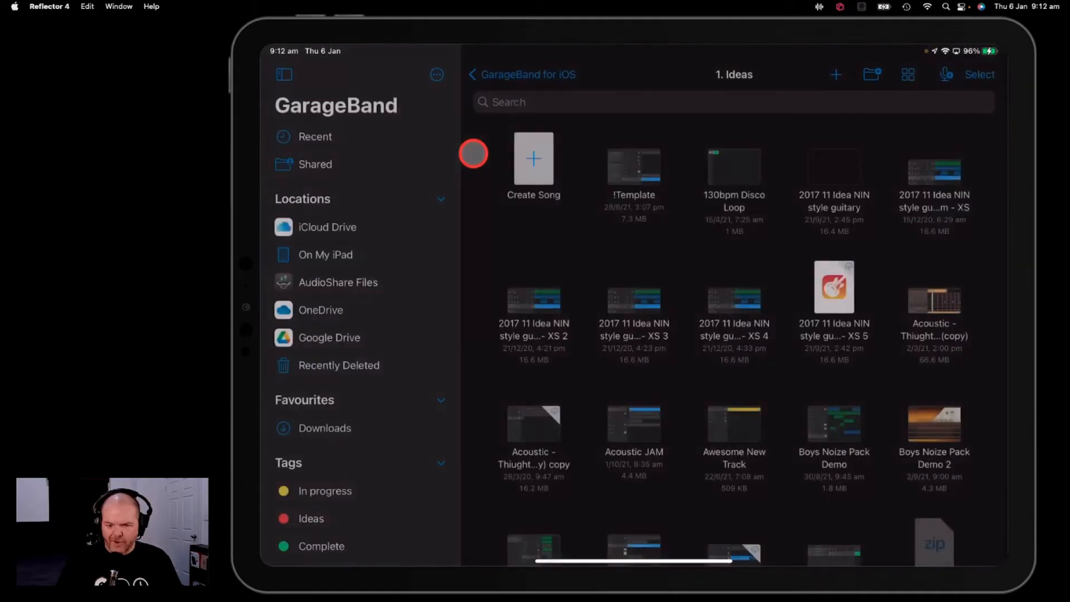
- Create a new song with mic monitoring on and import 'Guitar Riff Idea for Song' from audio files
click(533, 159)
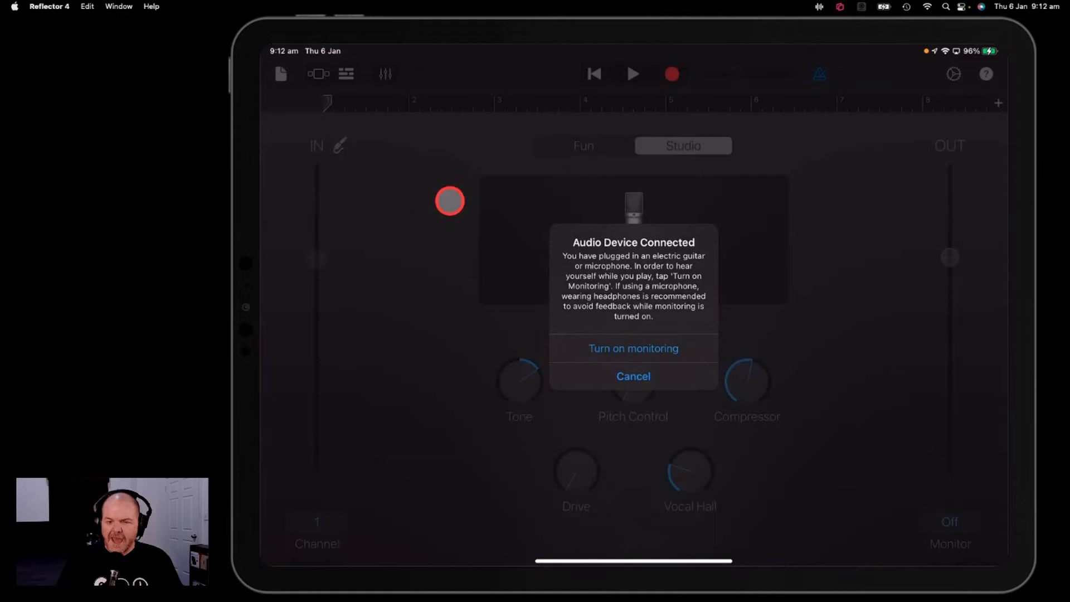
click(632, 348)
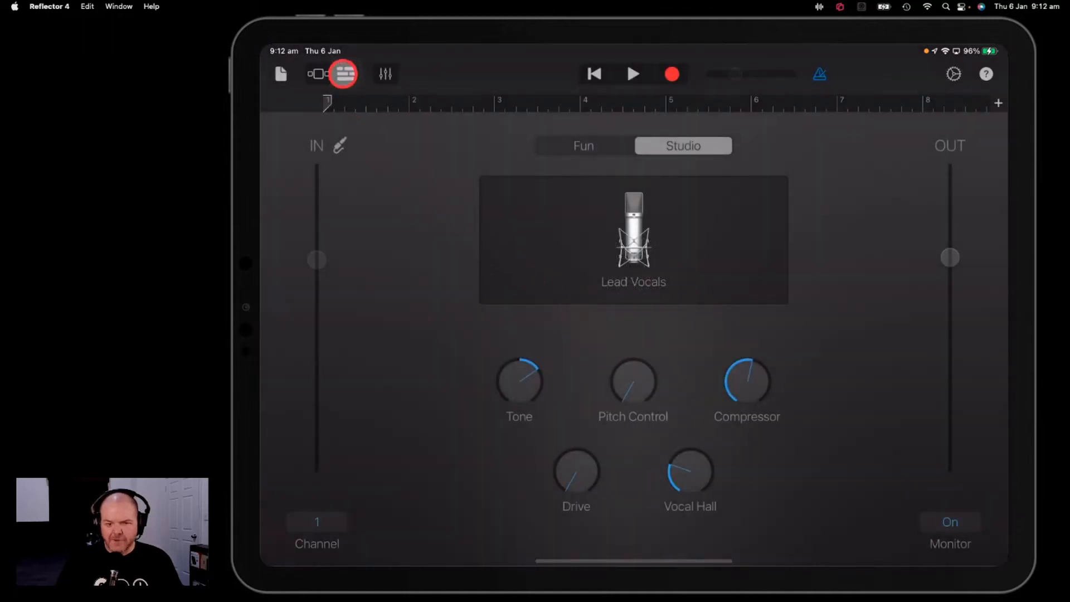
click(343, 73)
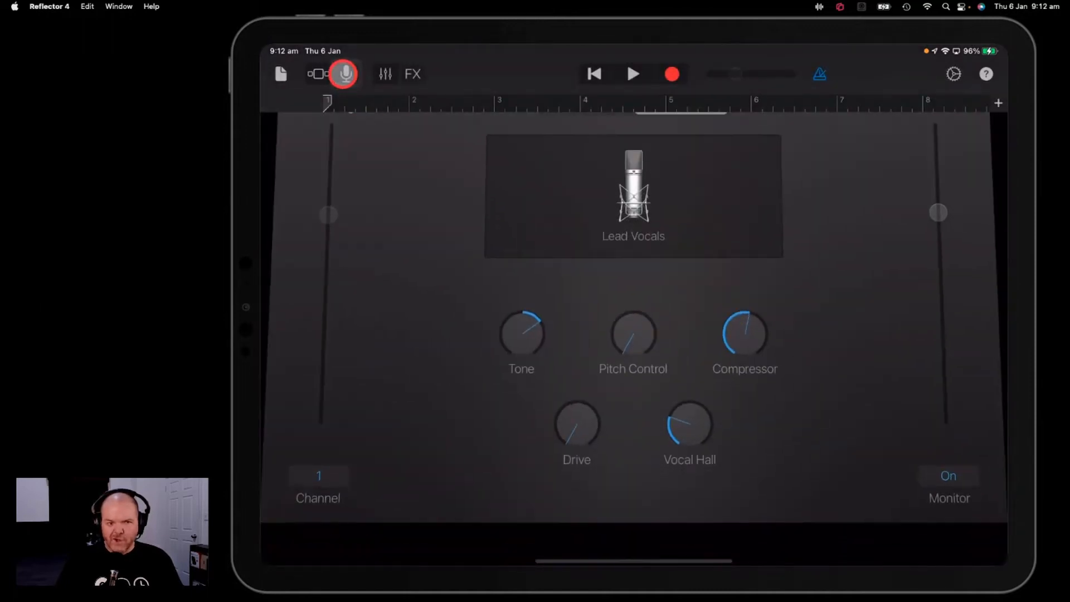
click(319, 74)
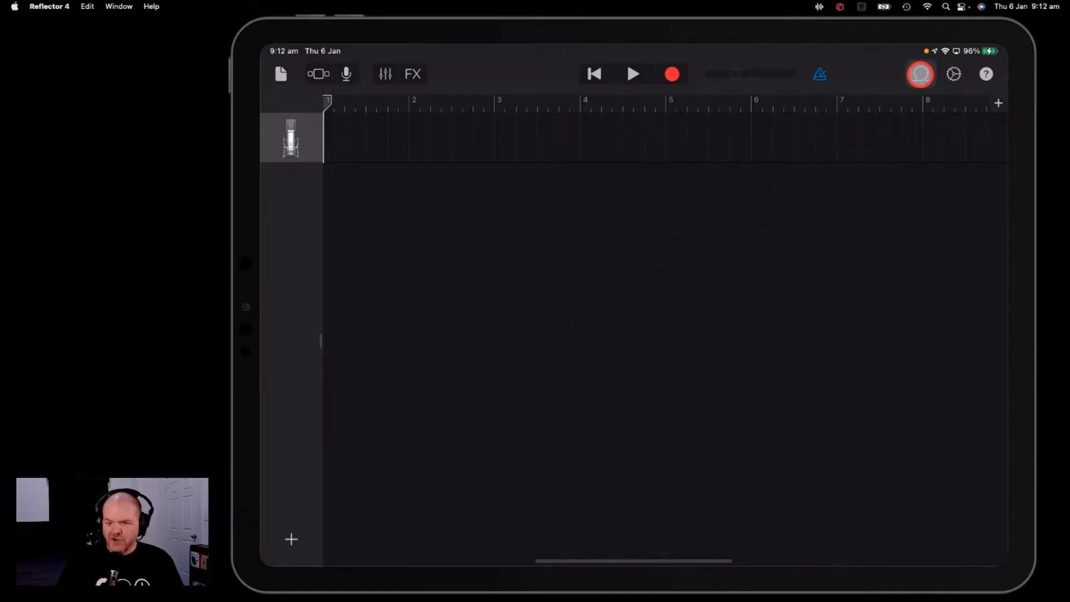
click(920, 73)
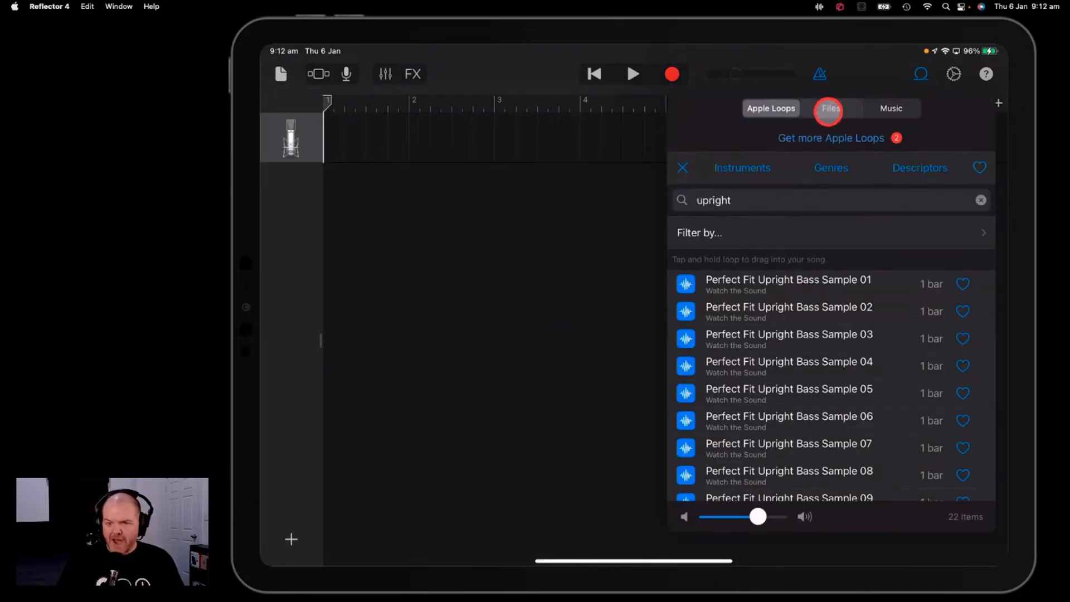
click(831, 108)
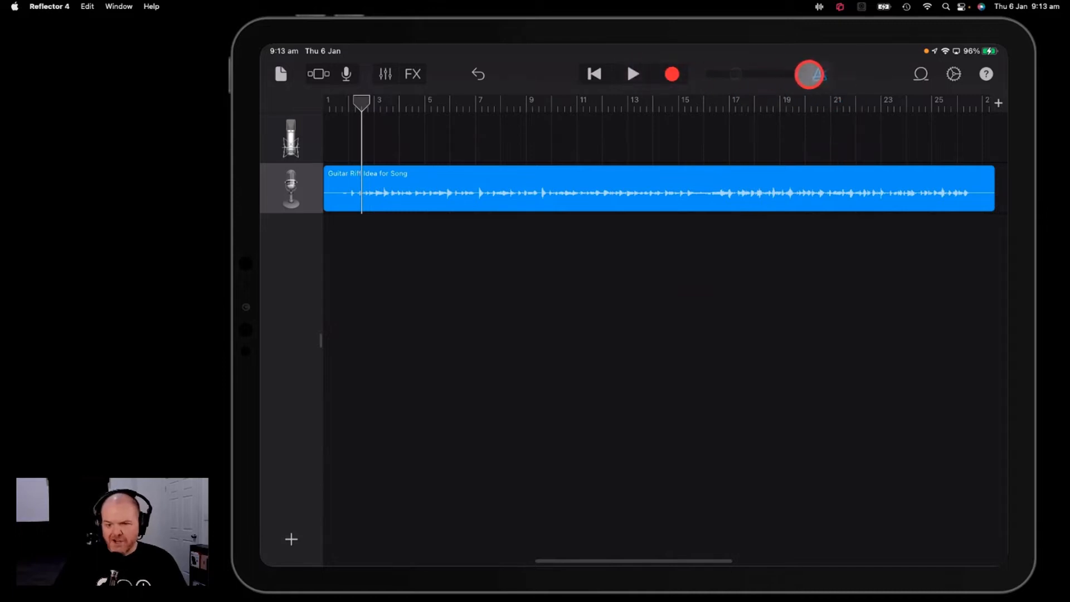
- Play and stop the imported riff, then open and close the song settings
click(632, 74)
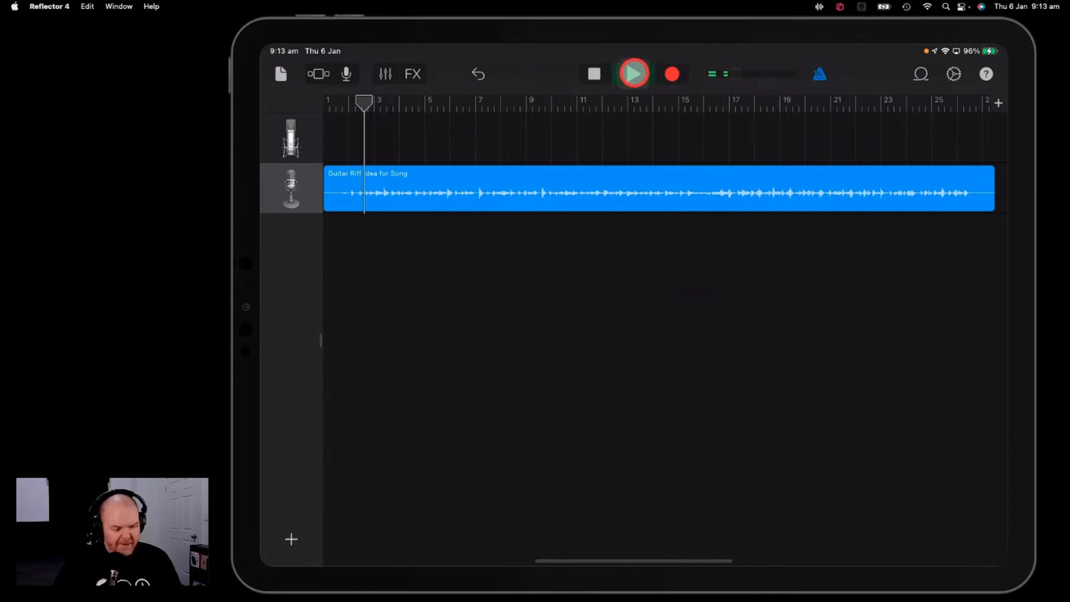
click(634, 74)
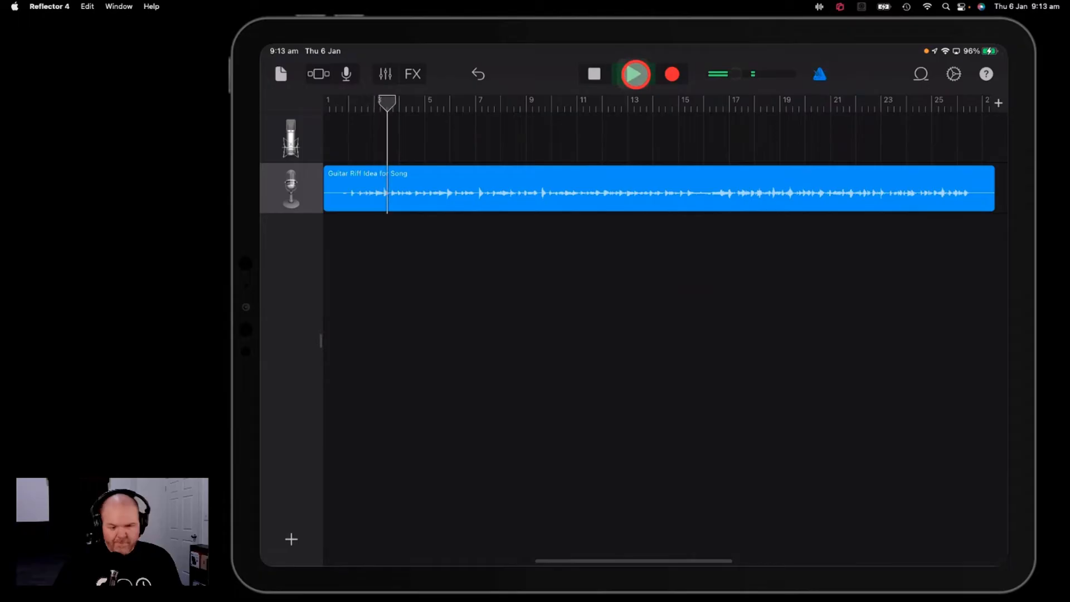
click(635, 74)
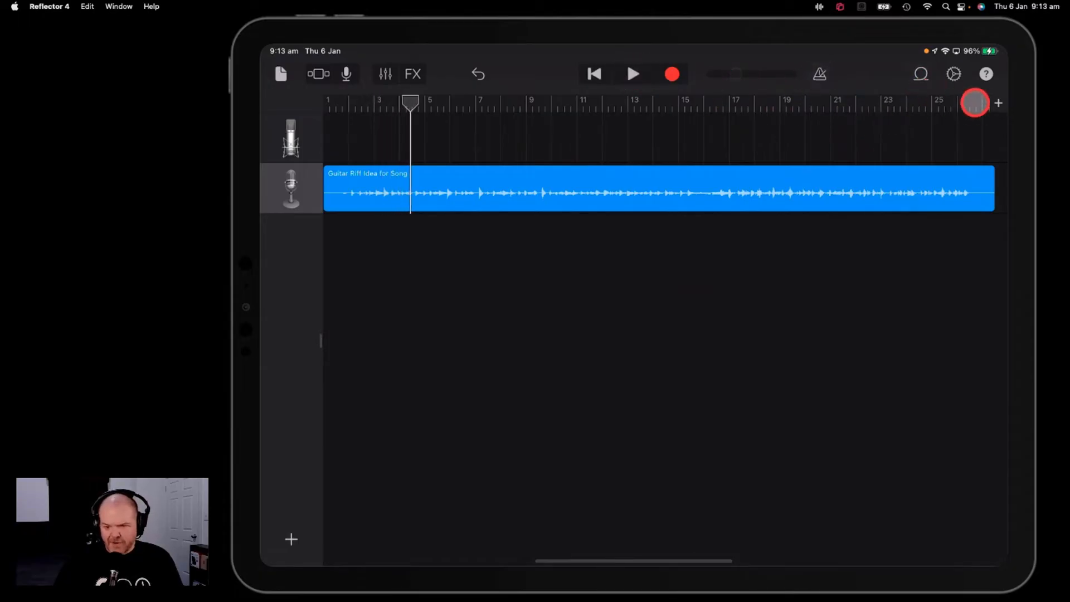
click(954, 73)
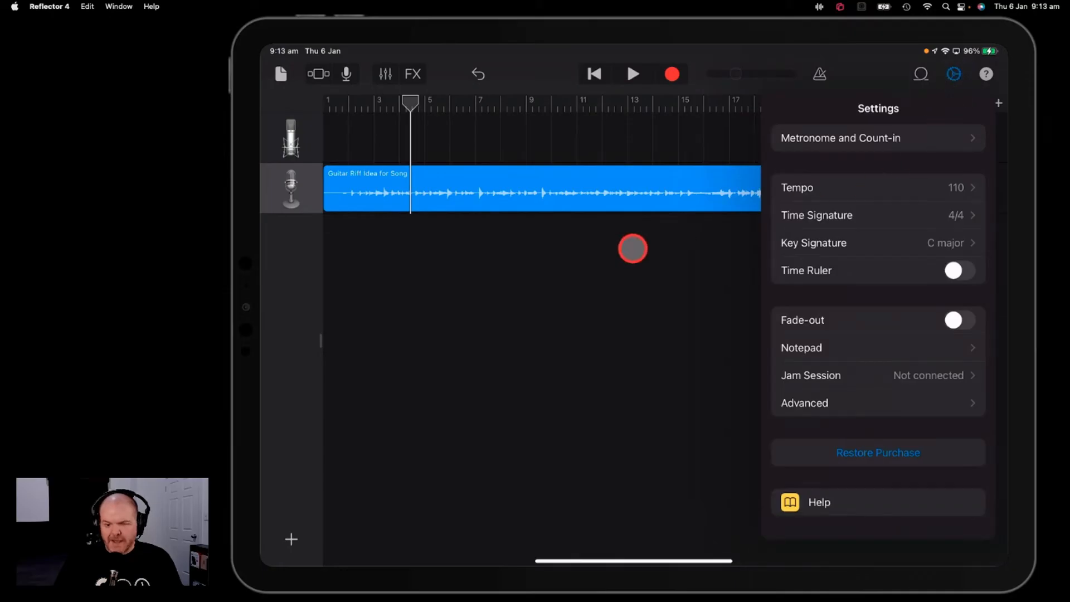
click(953, 74)
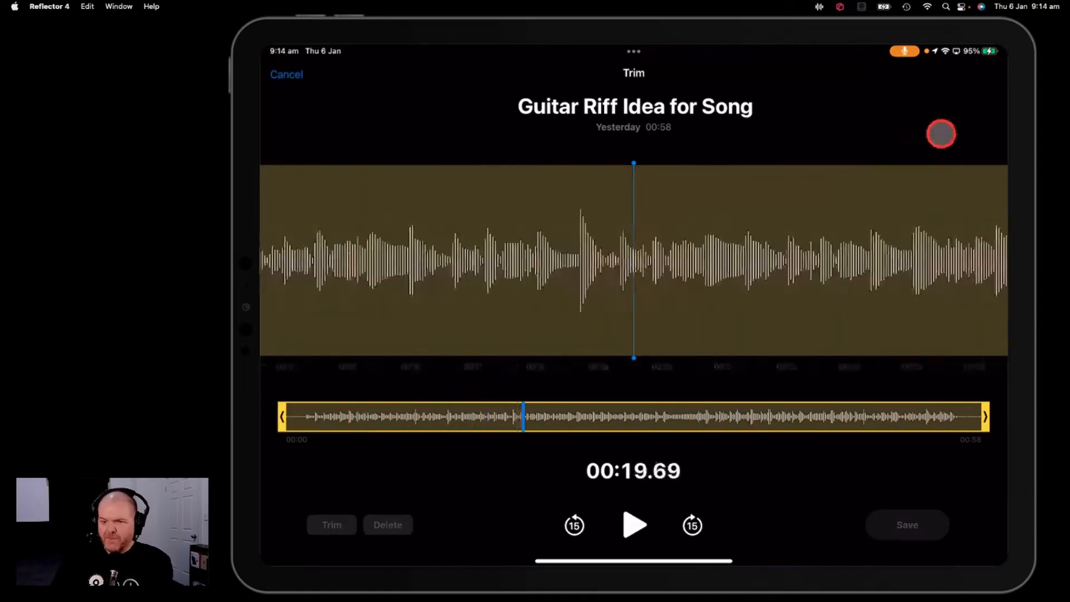
- Trim 'Guitar Riff Idea for Song' to end at 00:56 and save it
drag(522, 417, 969, 417)
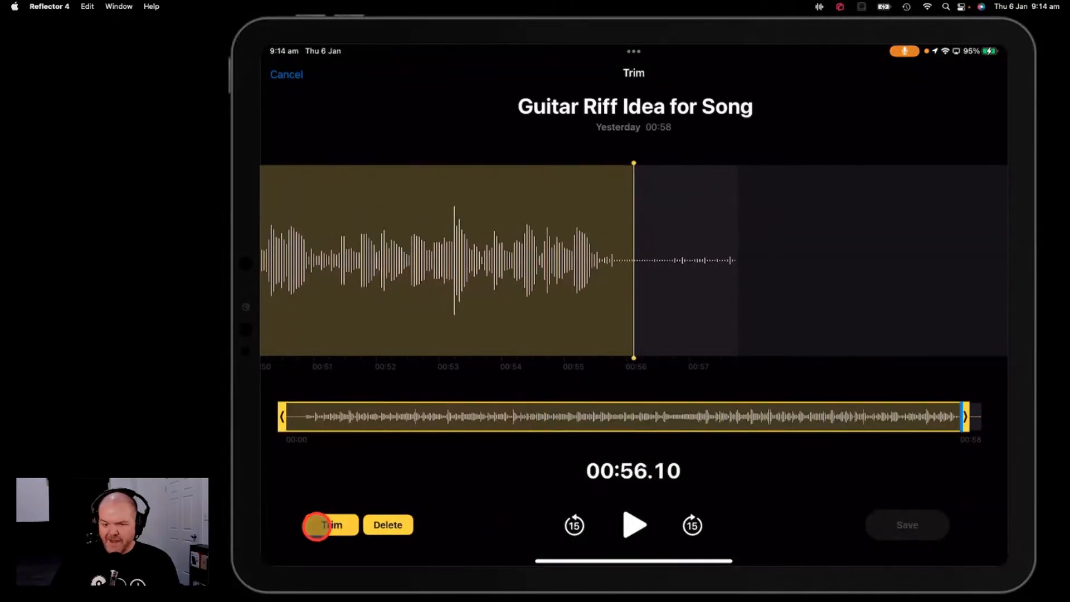
click(332, 525)
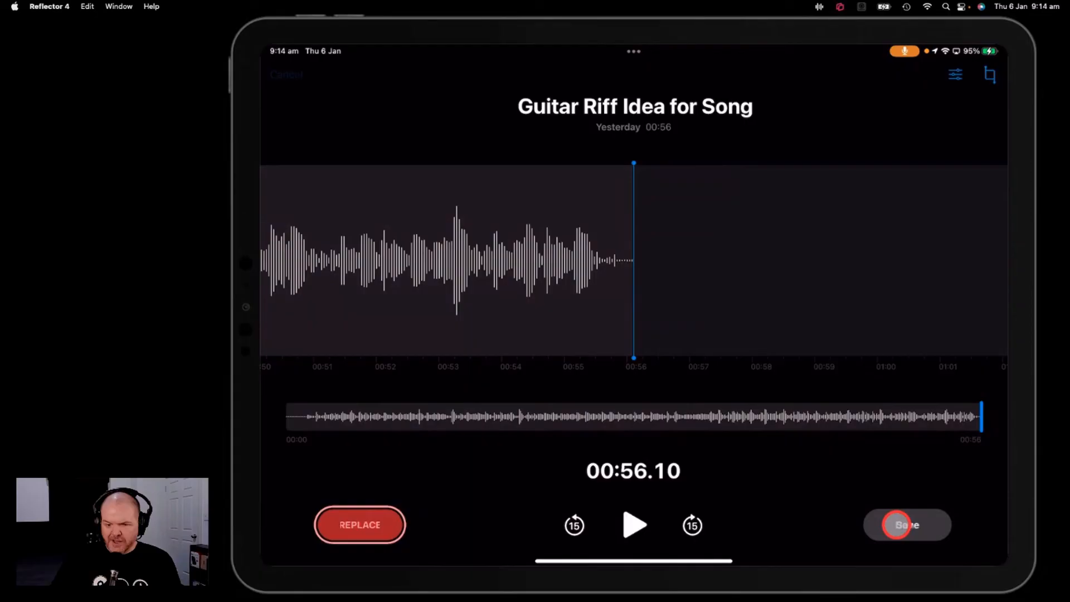
click(955, 74)
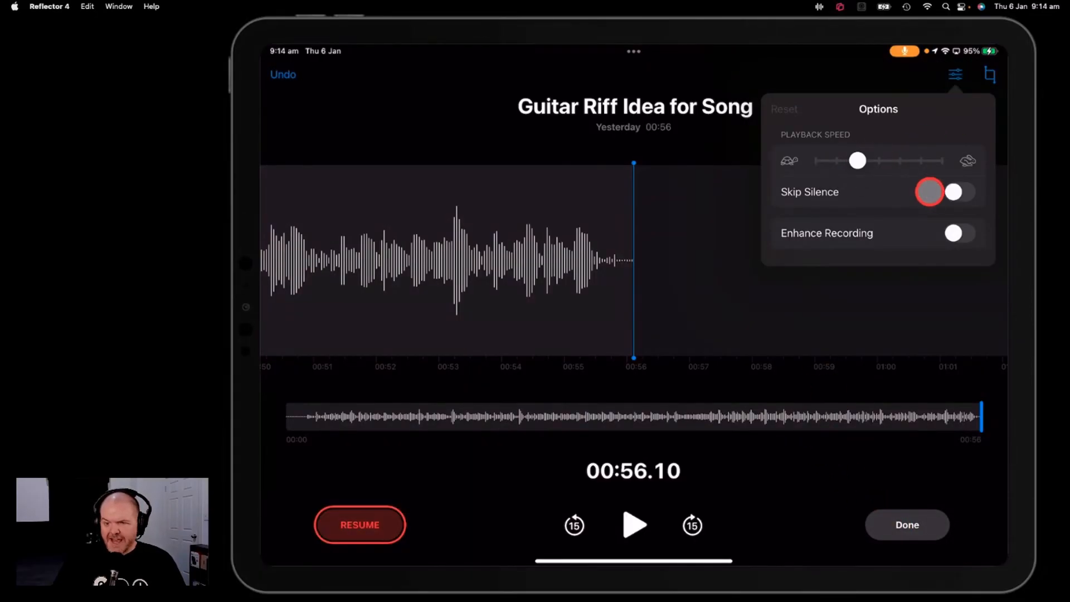
- Dismiss the memo options and leave the editor for the home screen
click(959, 233)
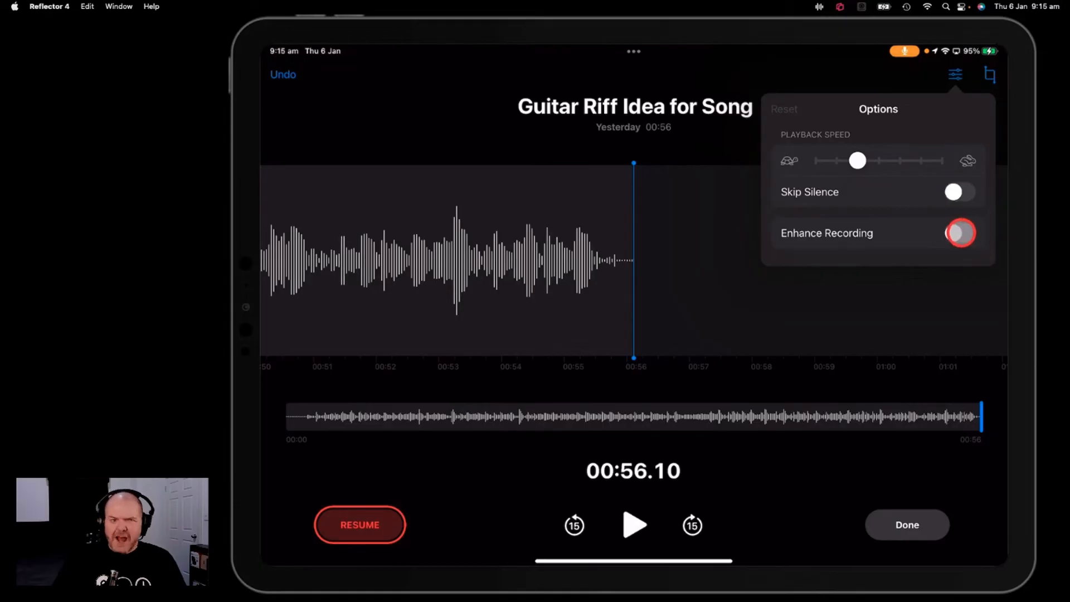
click(960, 233)
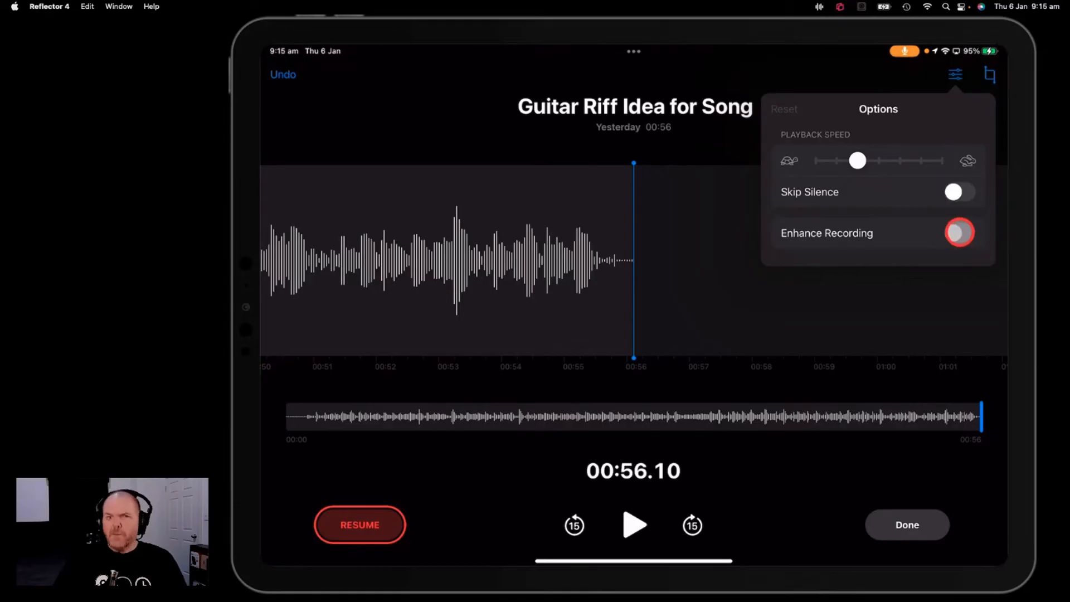
click(959, 233)
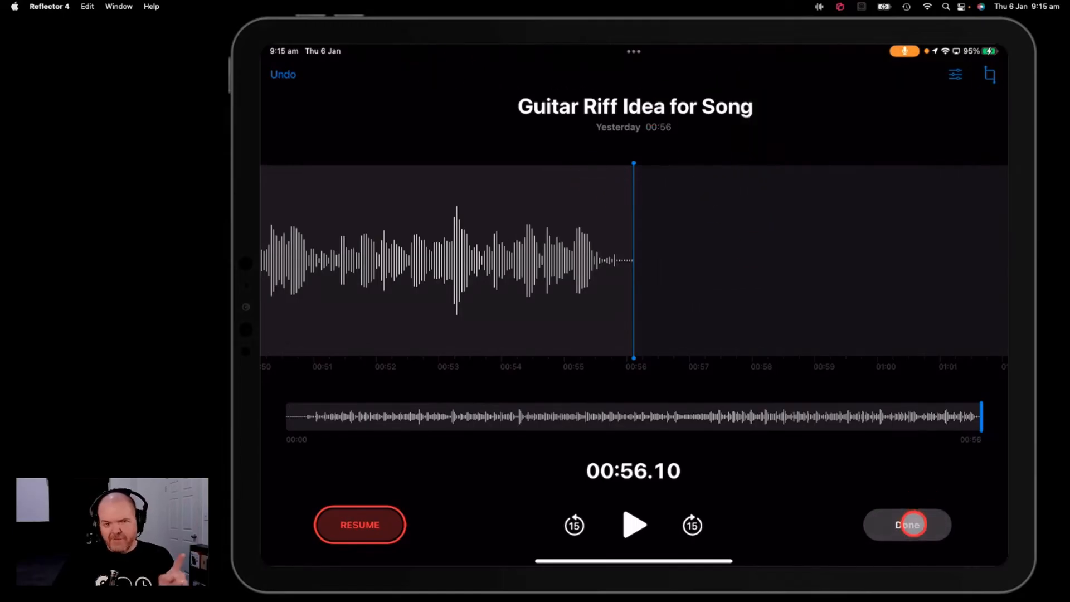
click(907, 524)
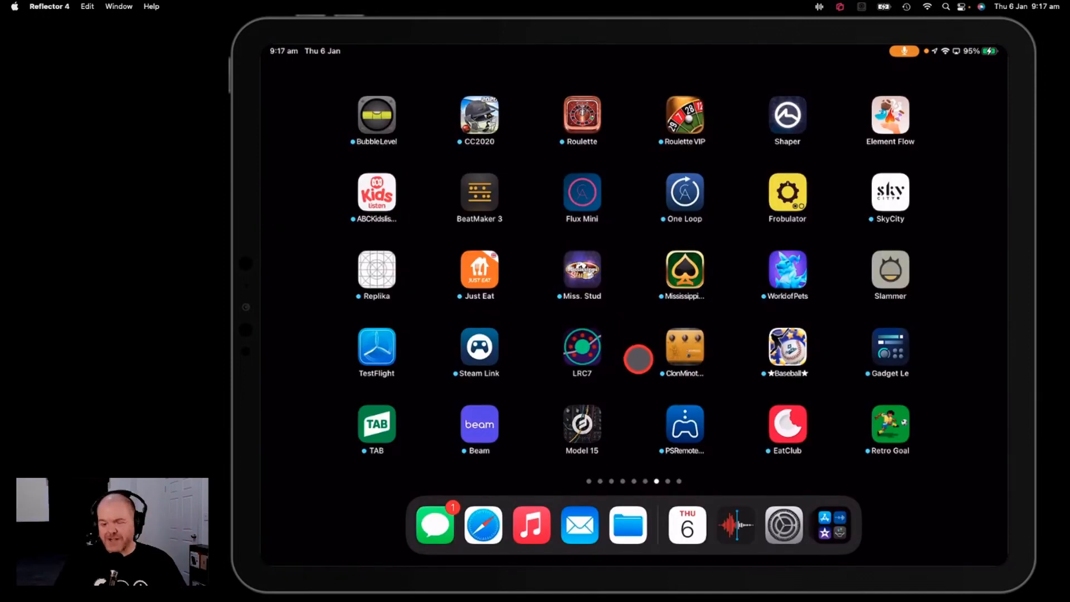
- In iPad Settings > Voice Memos, switch Audio Quality to Lossless and recheck it
click(783, 524)
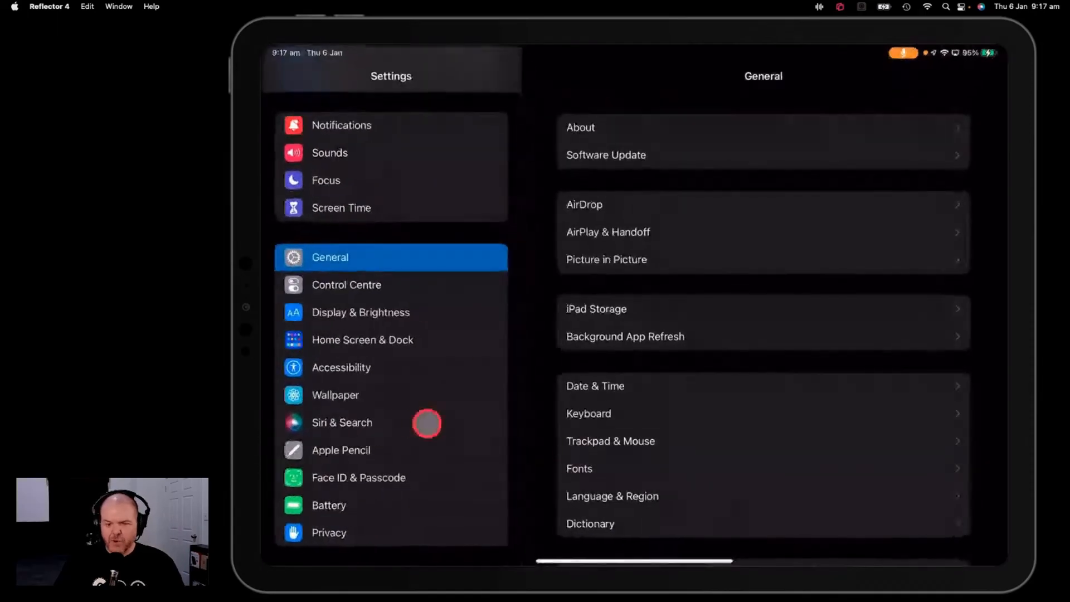
scroll(down, 3)
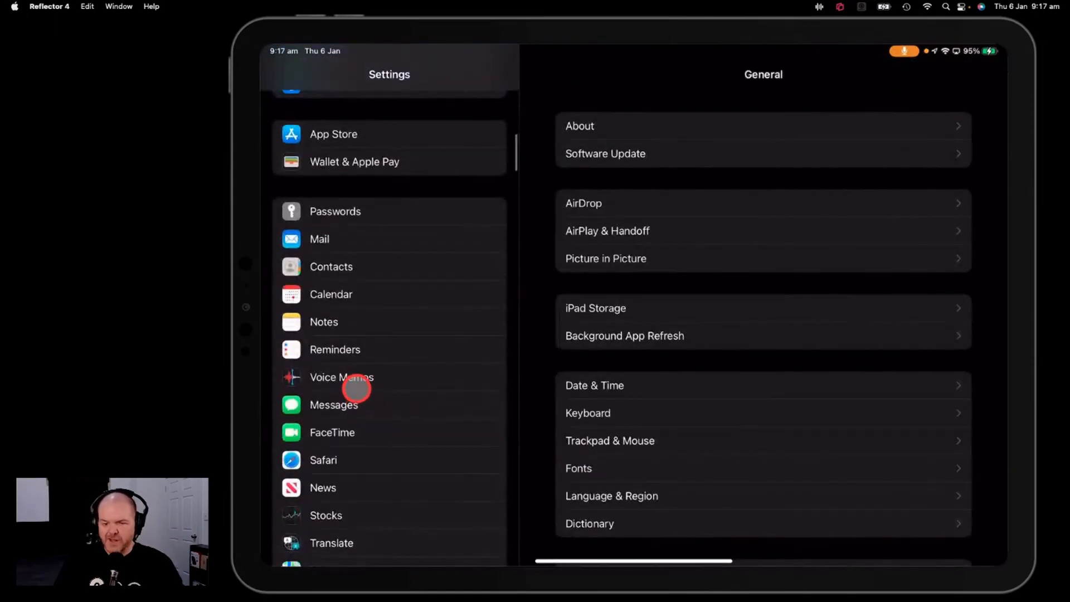
click(342, 377)
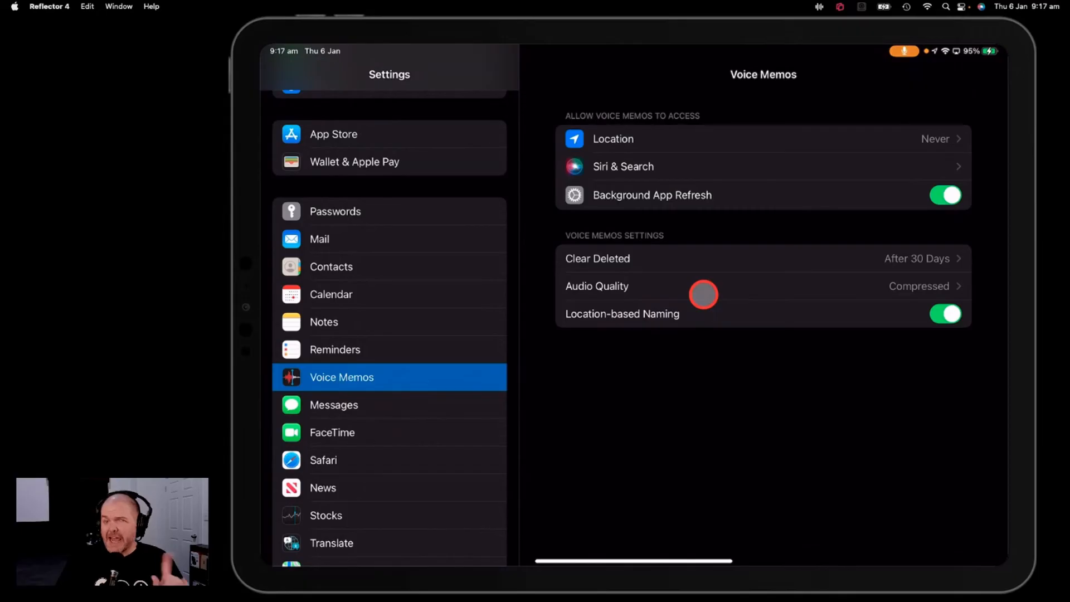
mouse_move(827, 286)
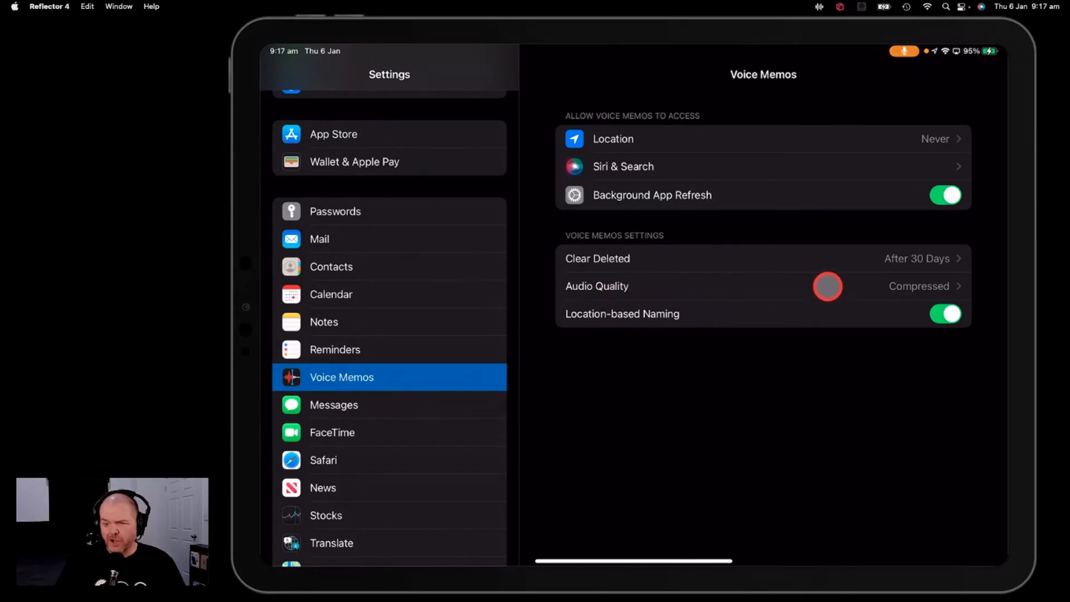
click(751, 286)
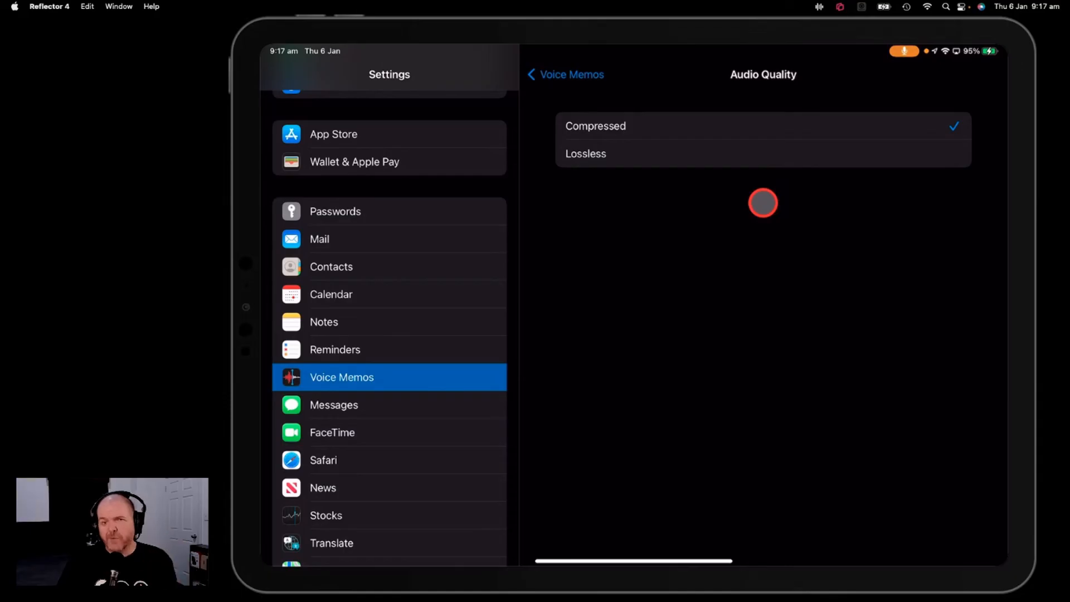
click(628, 146)
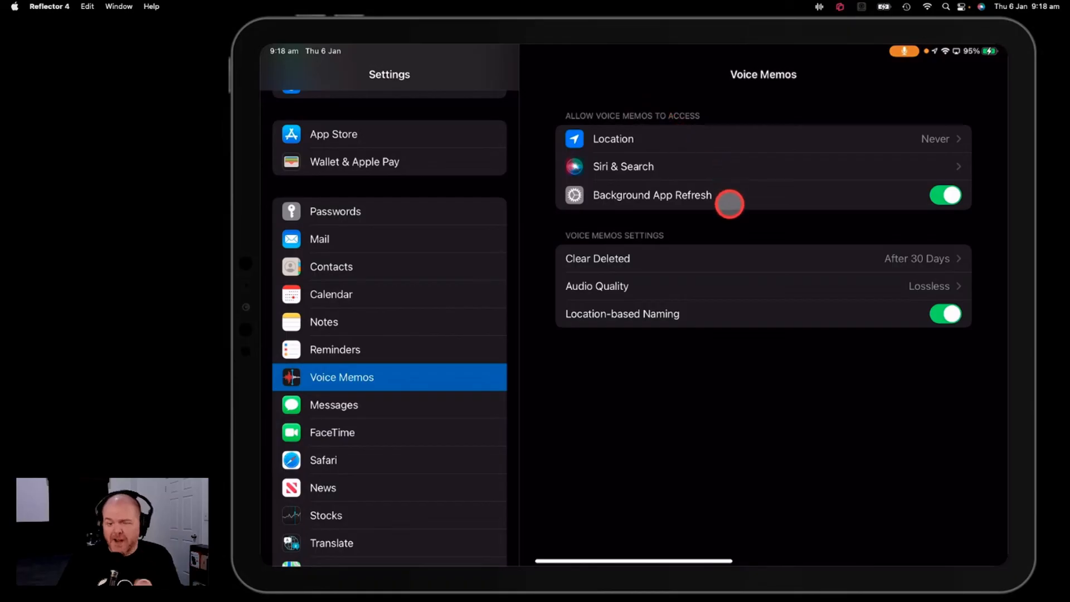
mouse_move(712, 220)
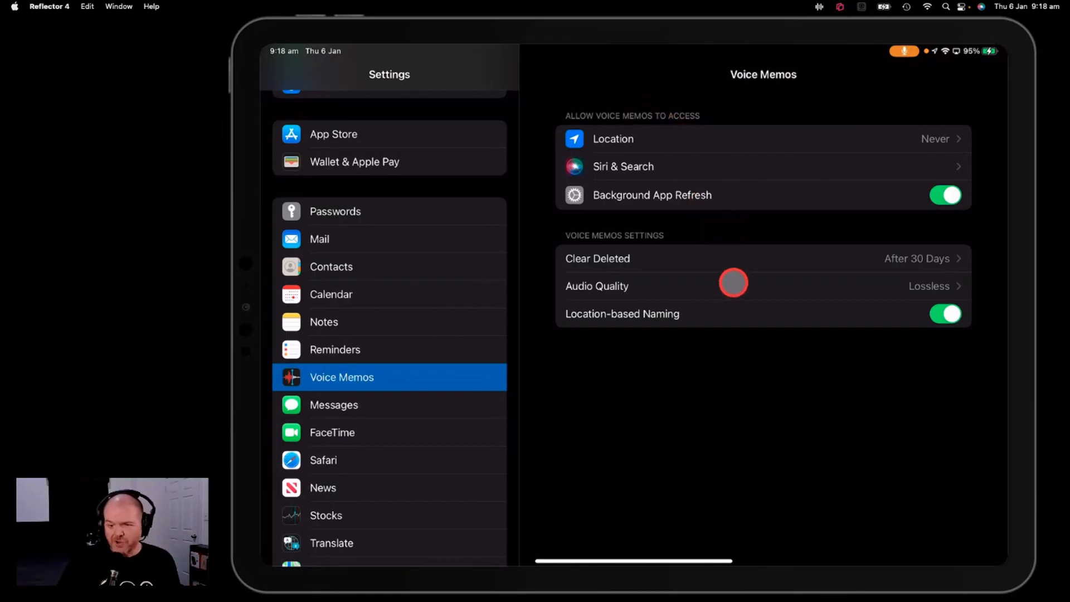
click(734, 285)
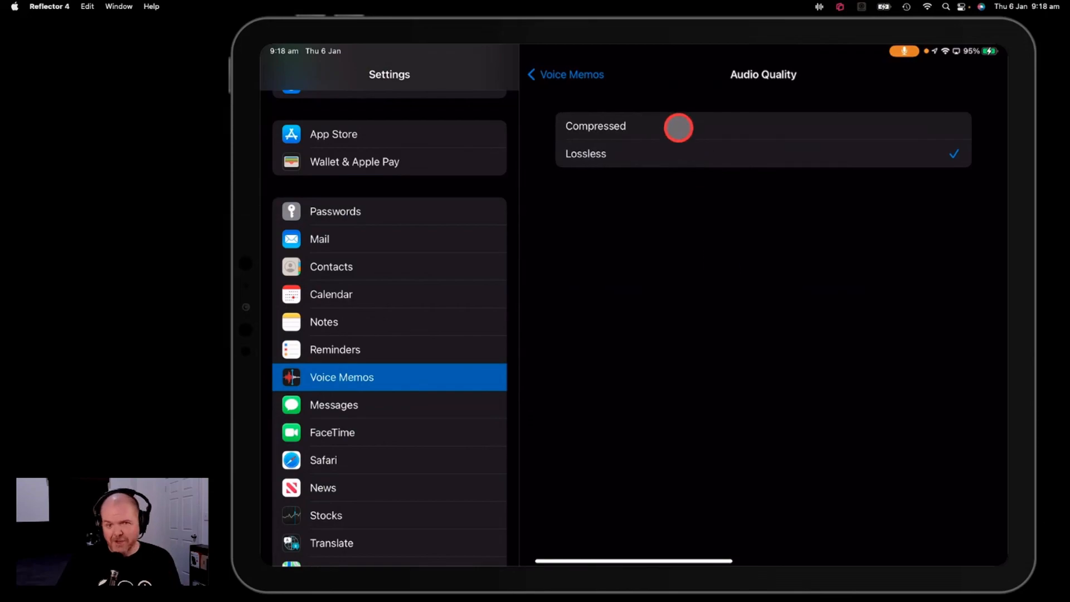